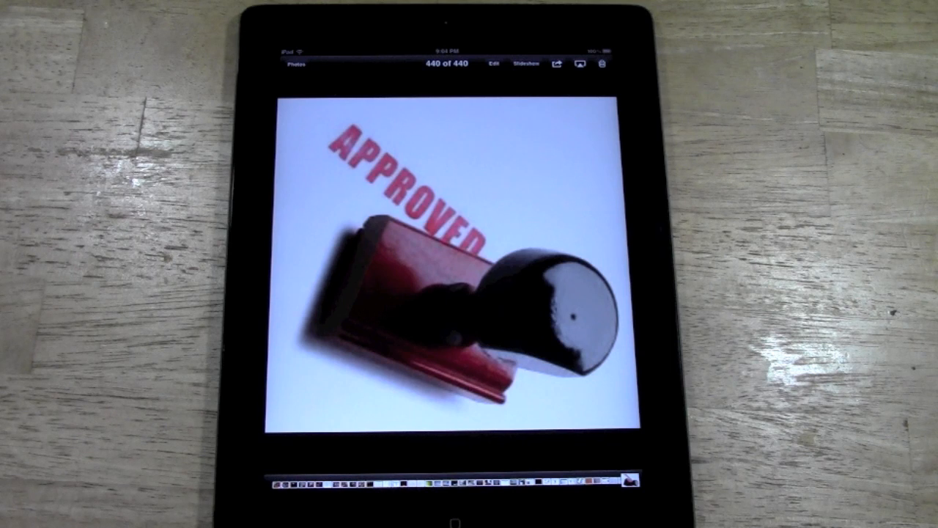
# Hide the toolbar and thumbnail strip so the APPROVED stamp photo (440 of 440) fills the screen.
pyautogui.click(455, 264)
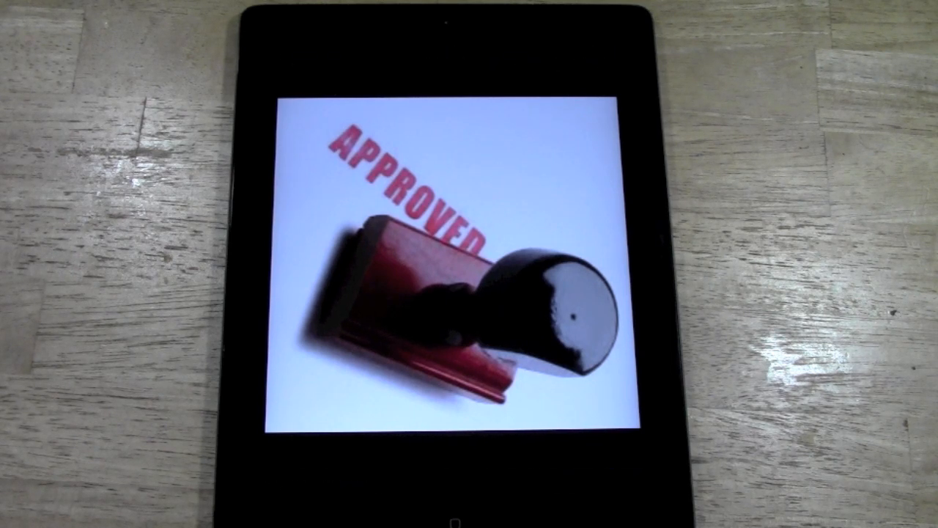